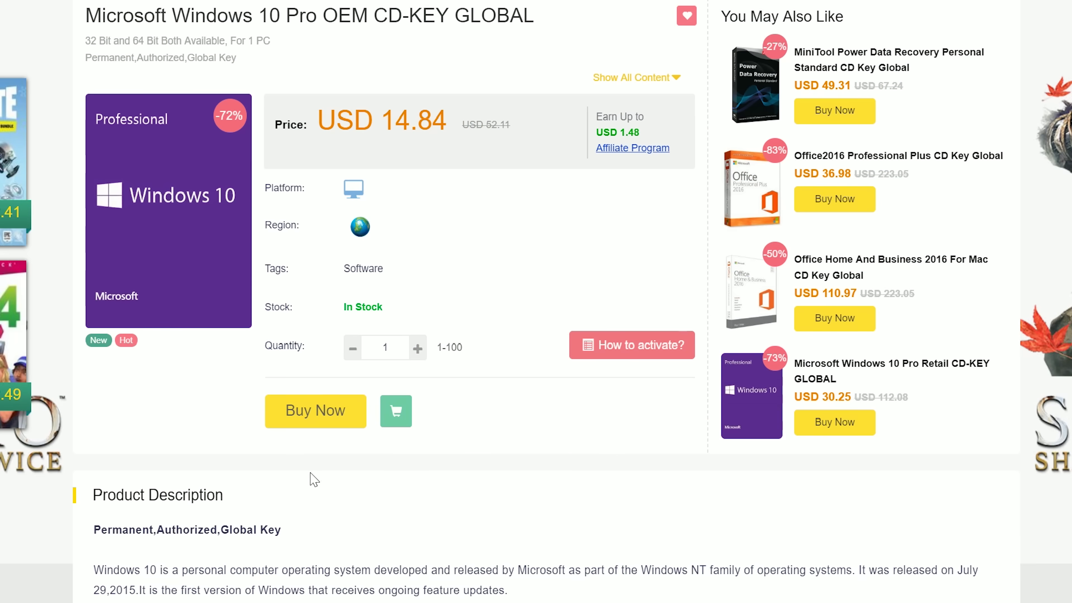
pyautogui.moveTo(315, 411)
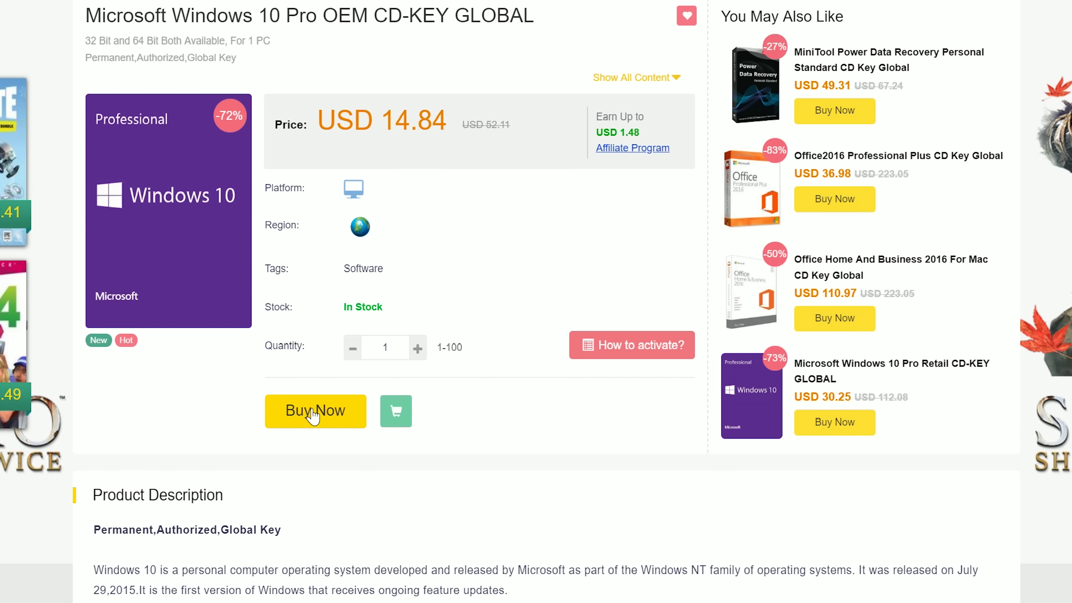
# Begin checkout of the Windows 10 Pro key and apply promotion code TYCSK
pyautogui.click(315, 411)
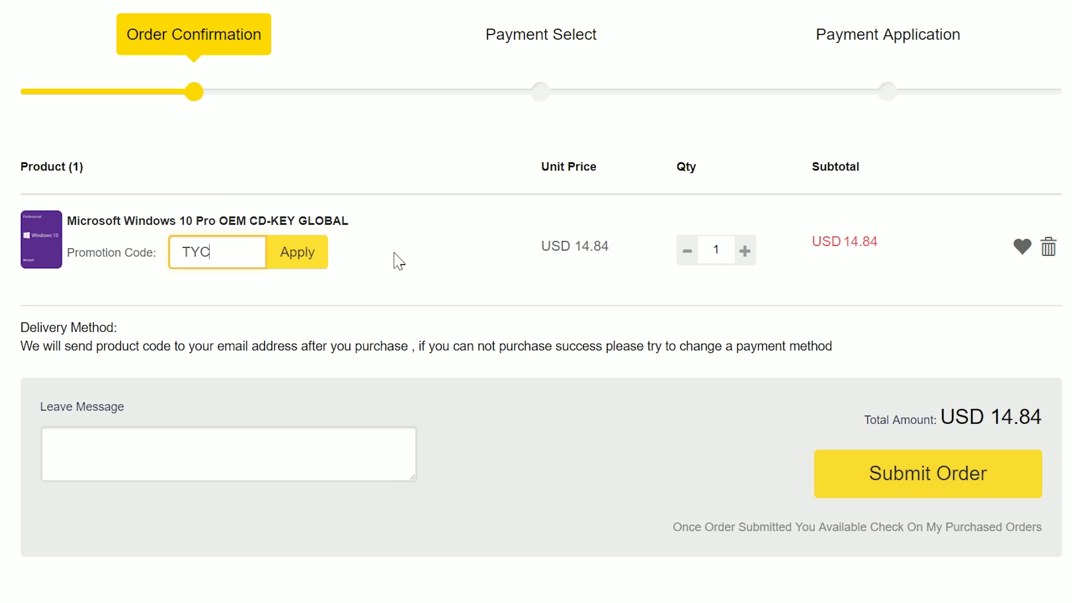
pyautogui.write('SK')
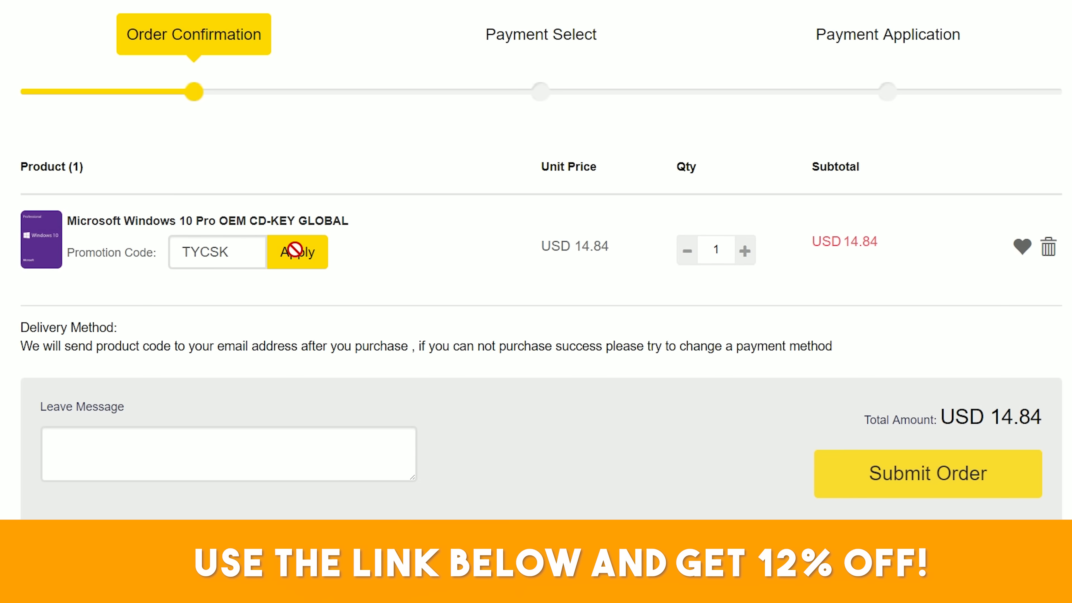
pyautogui.click(296, 251)
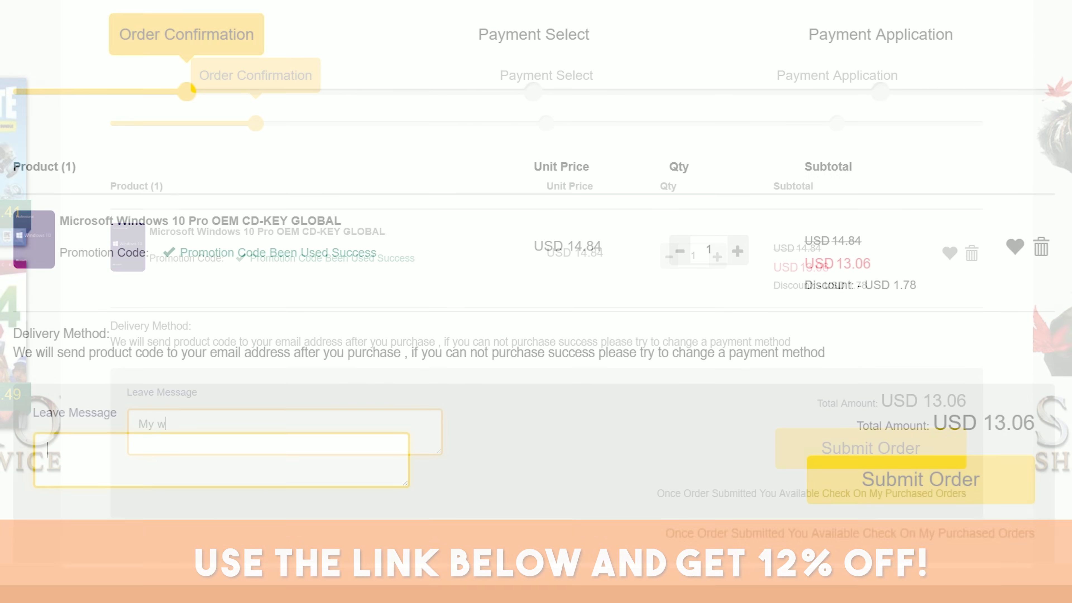
# Leave the message 'allet got some tech yes lovin'' in the order note field
pyautogui.write('allet got some tech yes')
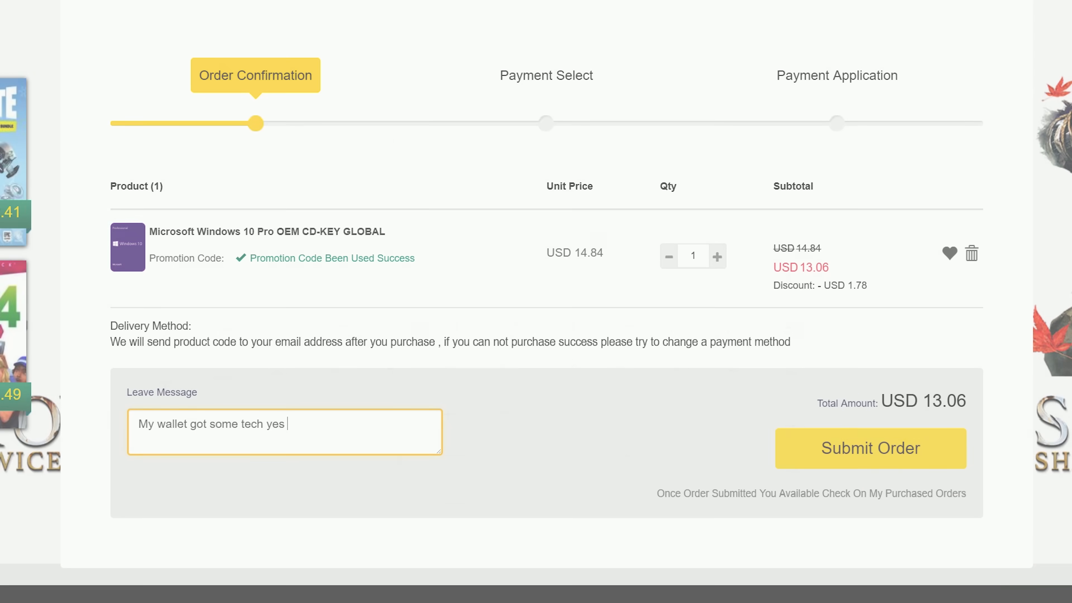
pyautogui.write("lovin'")
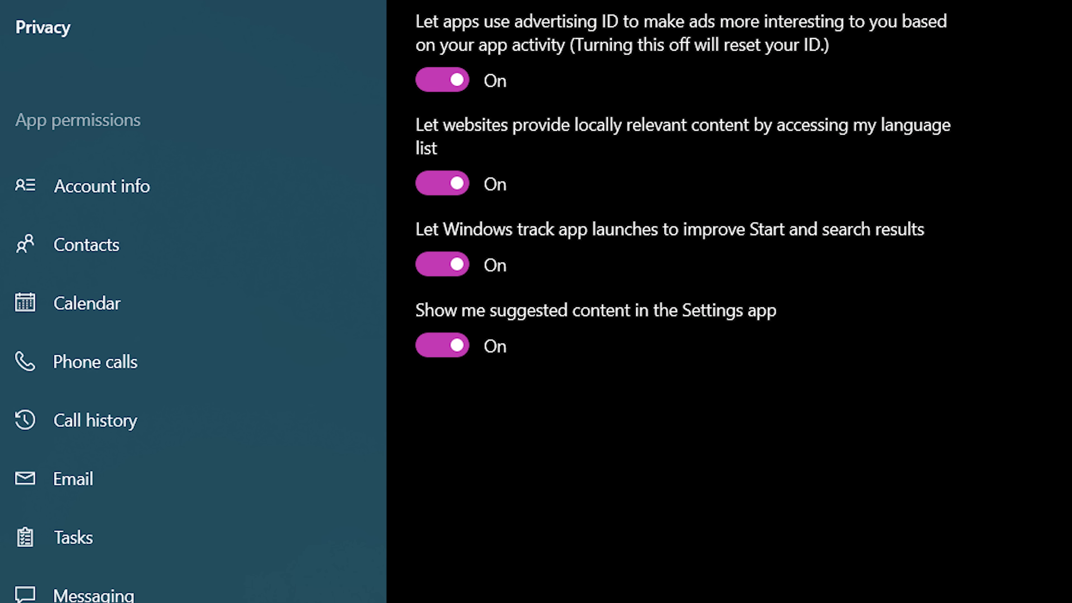
# Scroll through the General privacy toggles for advertising ID, language list and app-launch tracking
pyautogui.scroll(-3)
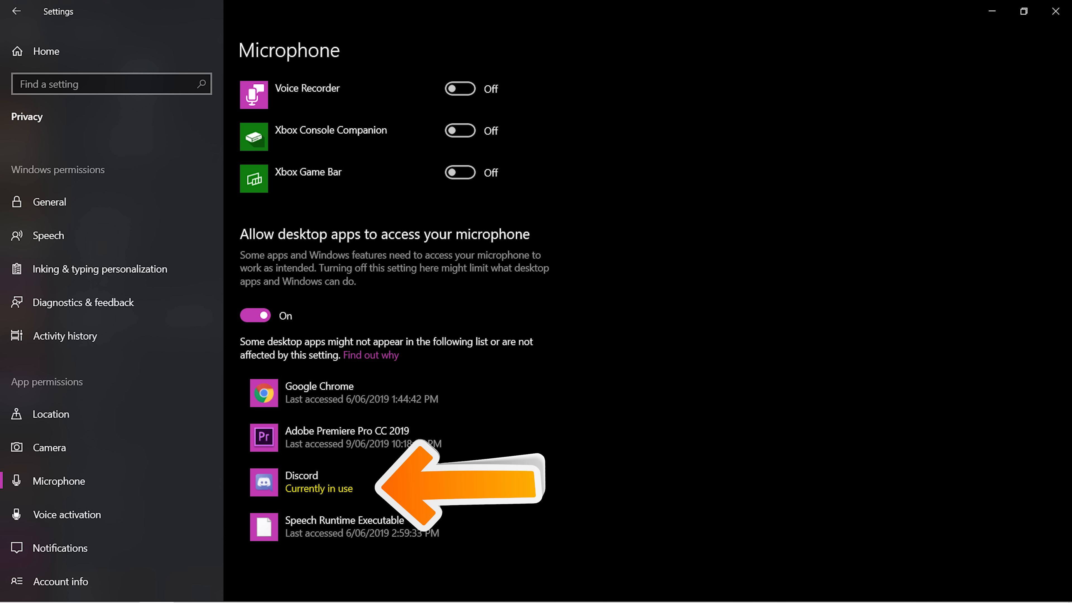
# Switch to the Camera privacy page and review its app permission list
pyautogui.click(49, 448)
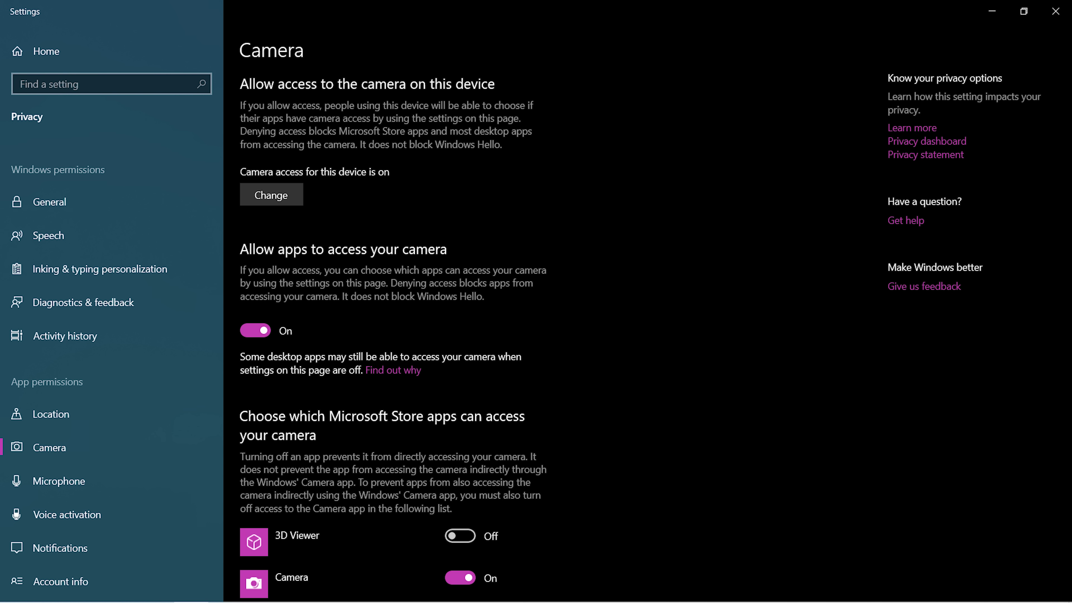
pyautogui.scroll(-3)
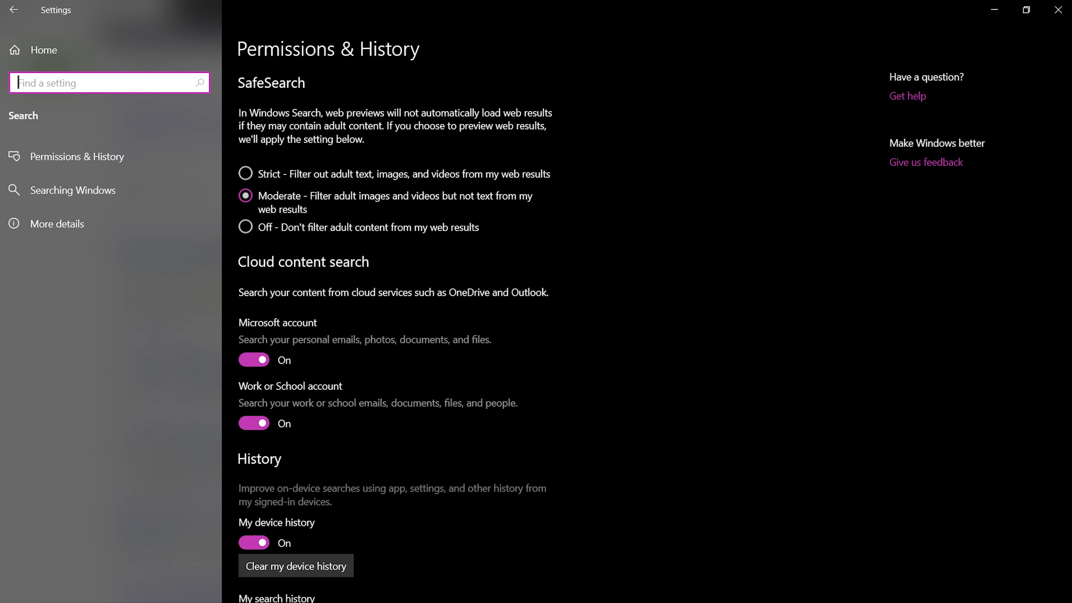
# Show the Searching Windows page with indexing status and excluded folders
pyautogui.click(72, 190)
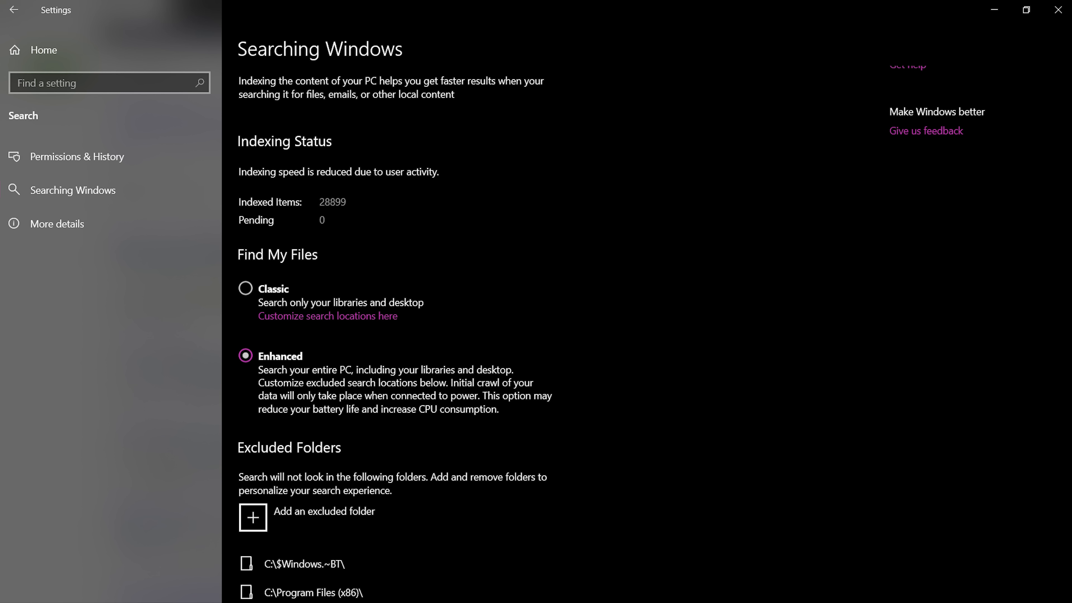